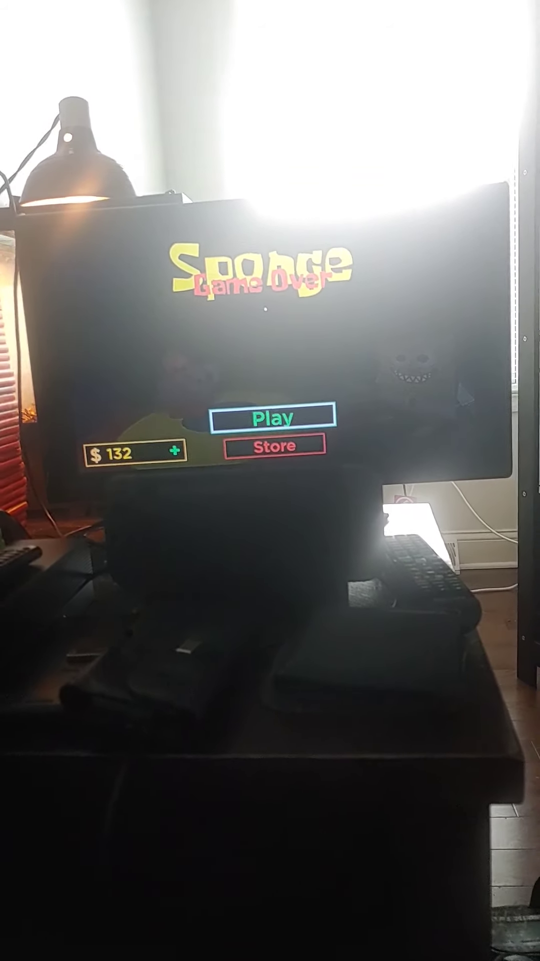
- Choose Play on the Sponge Game Over screen to join the next-round chapter vote
click(273, 418)
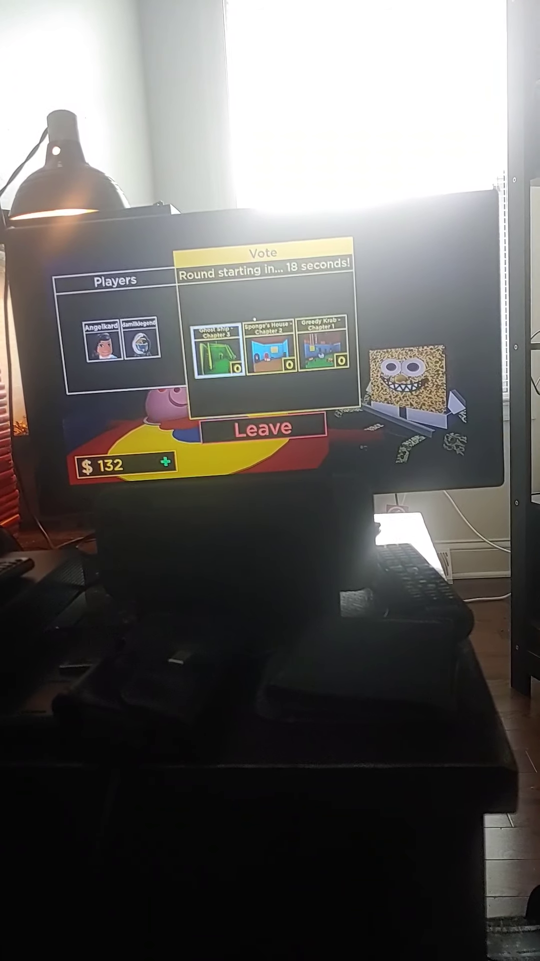